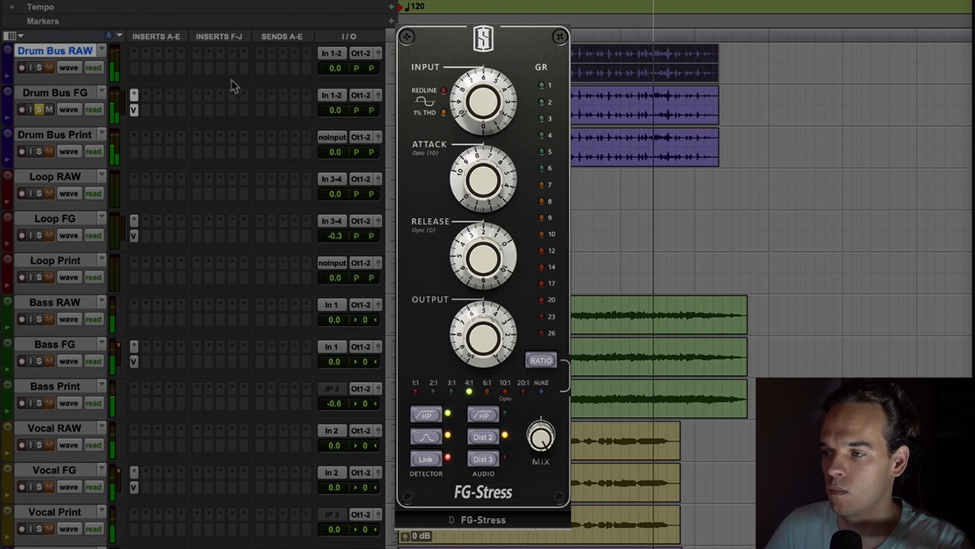
left_click(560, 36)
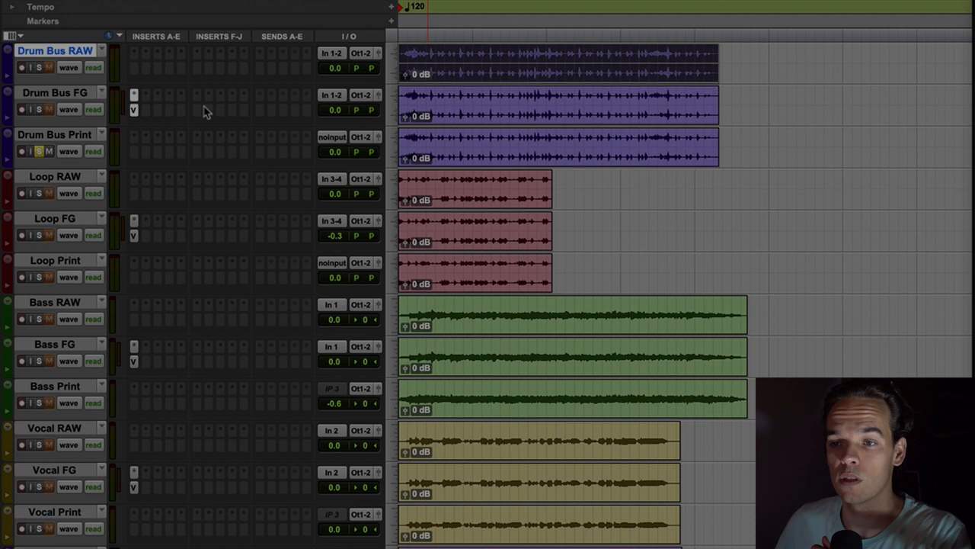
left_click(135, 150)
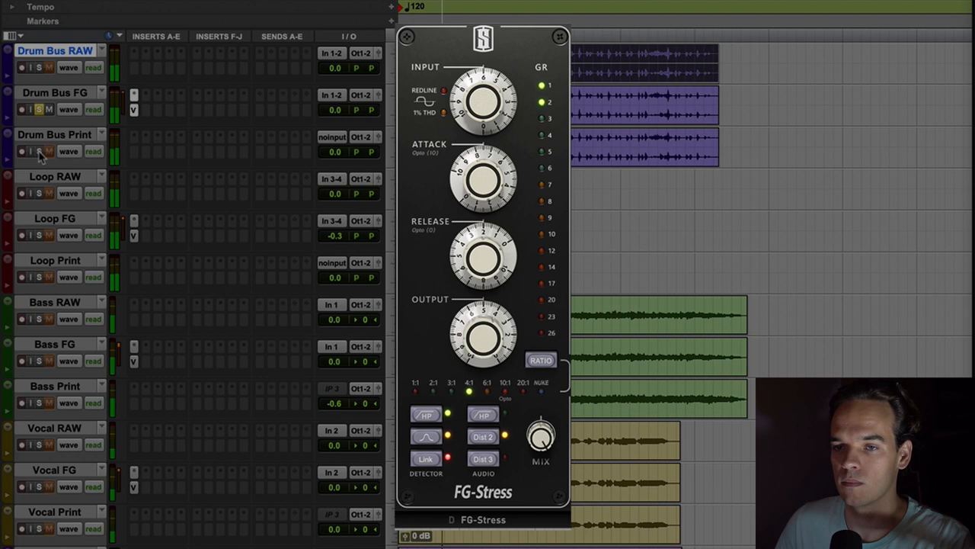